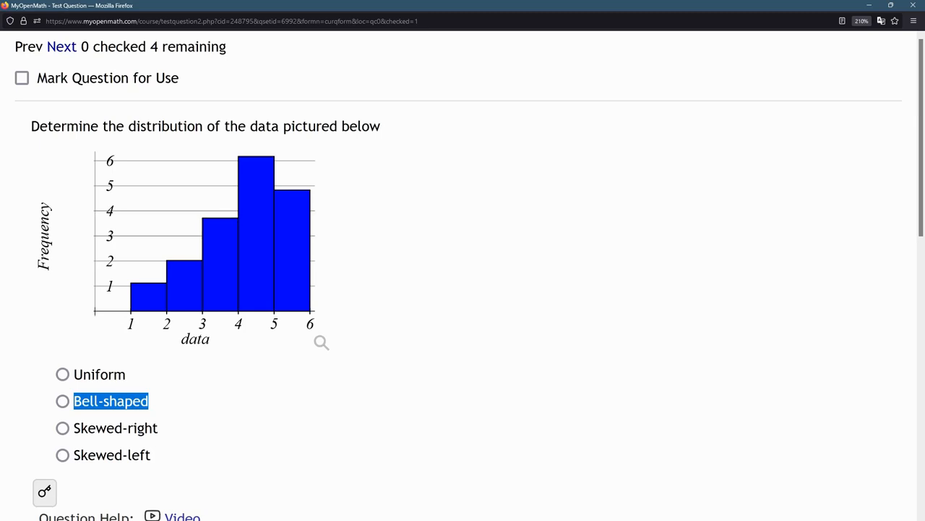
- Answer the left-skewed histogram Skewed-left and submit it for a 1/1 score
{"action": "left_click", "coordinate": [220, 263]}
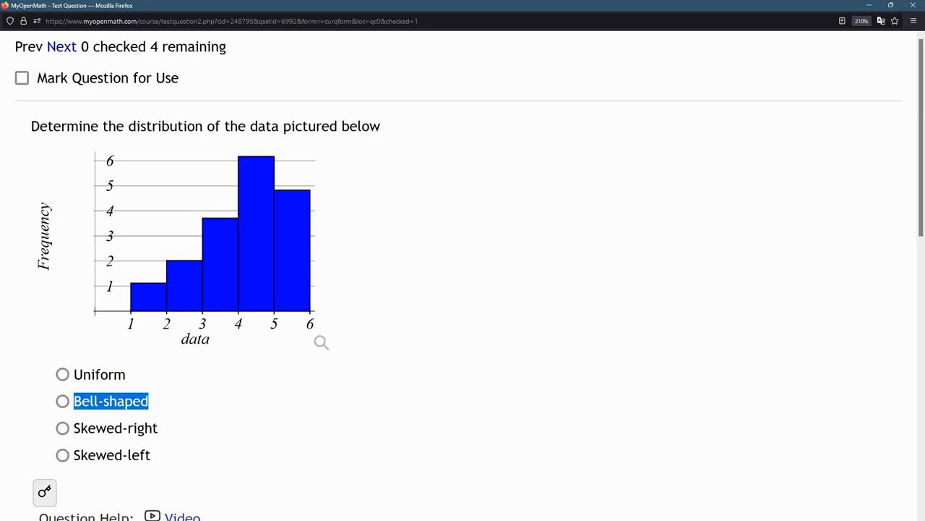
{"action": "double_click", "coordinate": [141, 293]}
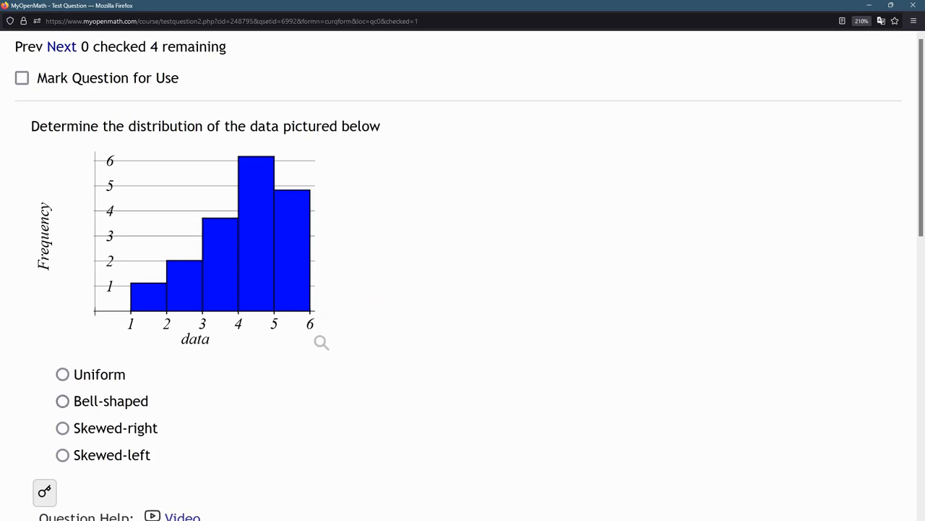
{"action": "left_click", "coordinate": [184, 276]}
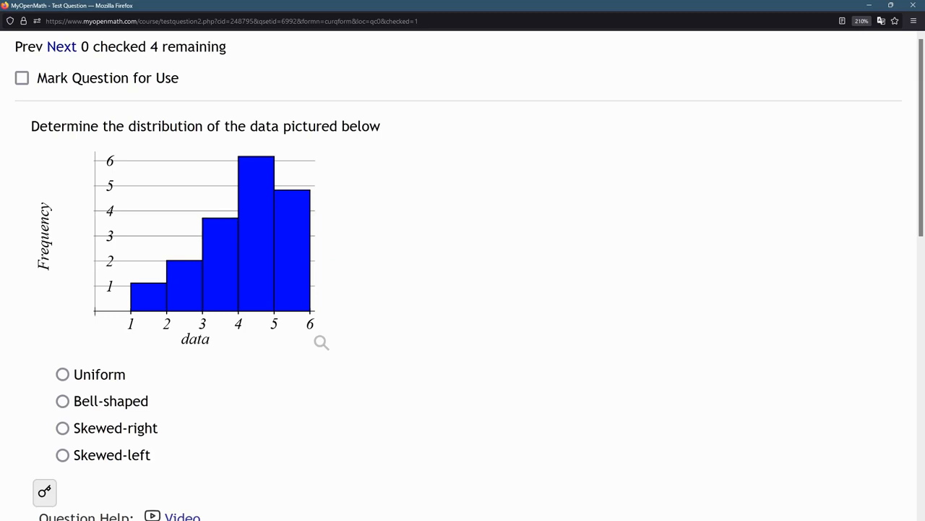
{"action": "left_click", "coordinate": [151, 296]}
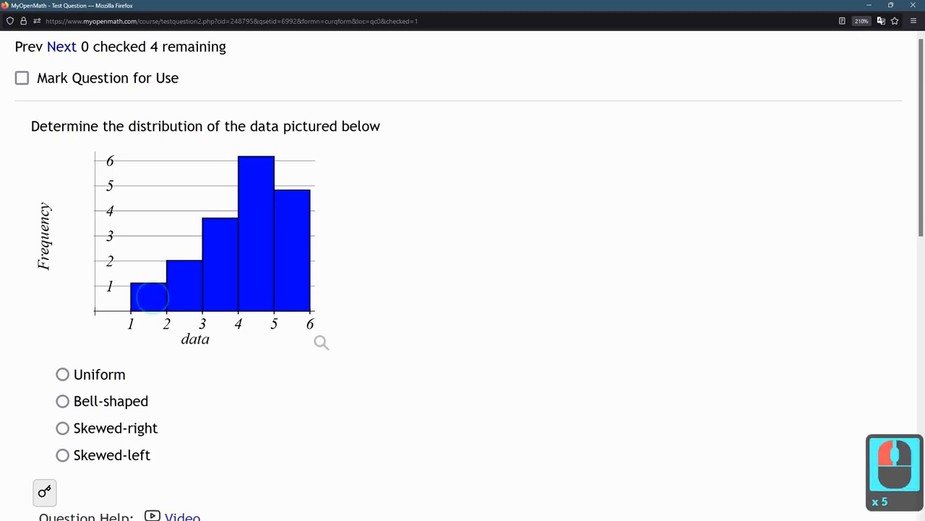
{"action": "left_click", "coordinate": [62, 454]}
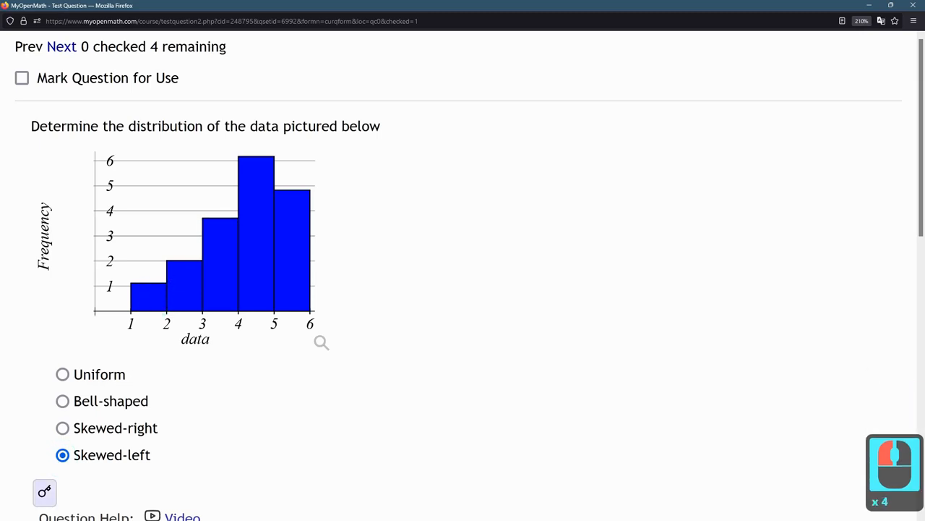
{"action": "scroll", "scroll_direction": "down", "scroll_amount": 3}
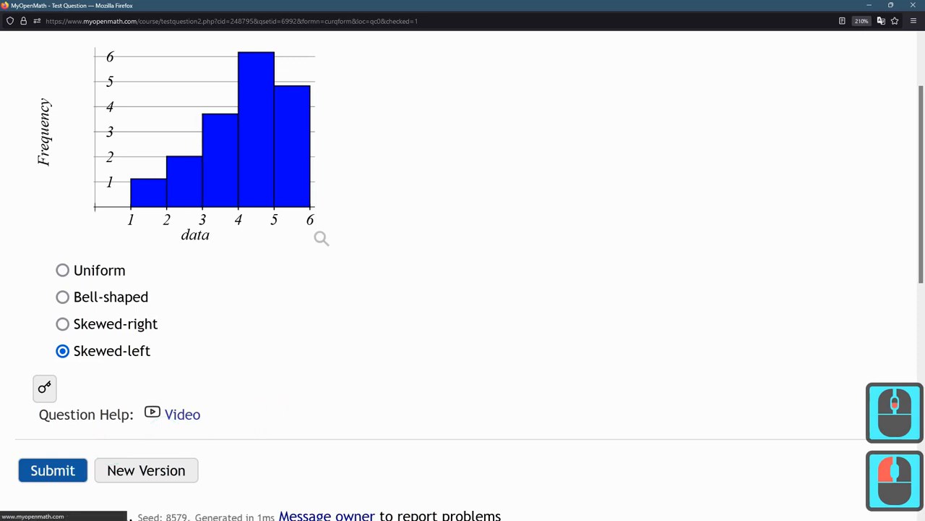
{"action": "left_click", "coordinate": [52, 470]}
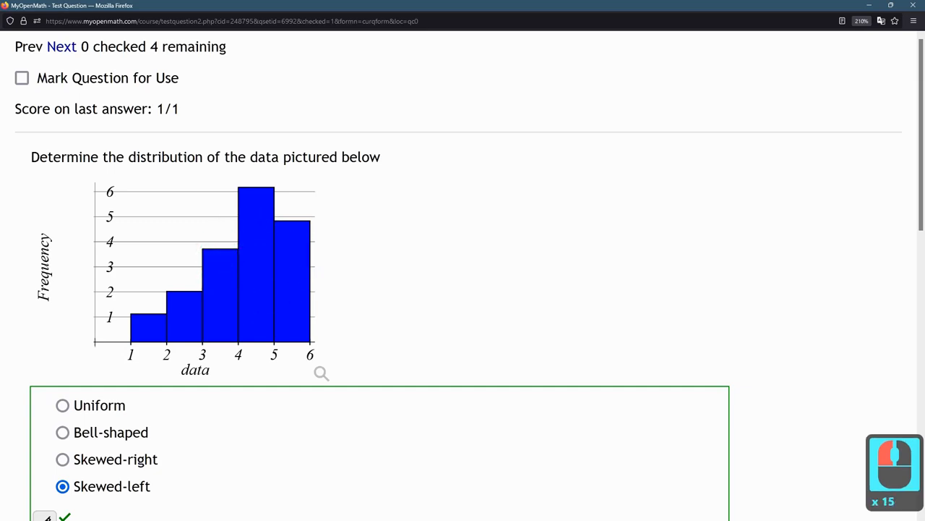
- Answer a regenerated left-skewed version Skewed-left, then request another new version
{"action": "left_click", "coordinate": [234, 272]}
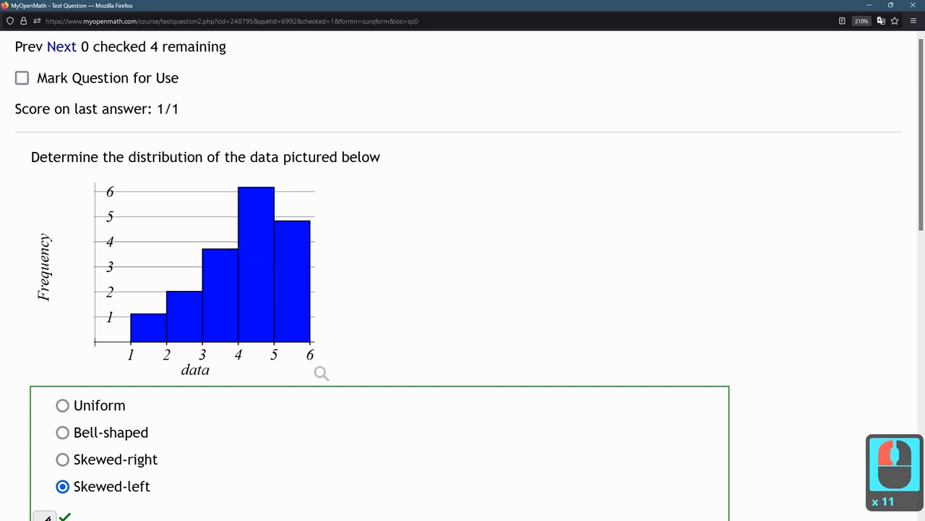
{"action": "left_click", "coordinate": [151, 328]}
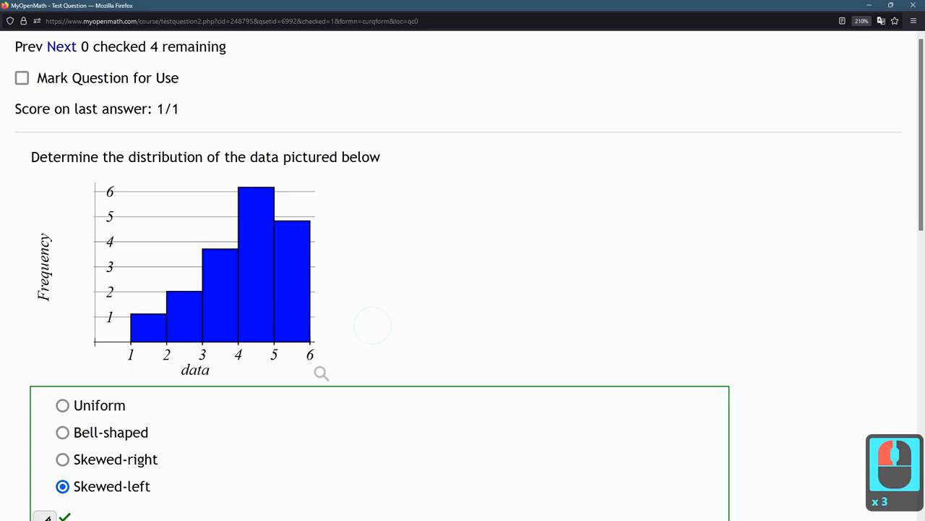
{"action": "scroll", "scroll_direction": "down", "scroll_amount": 3}
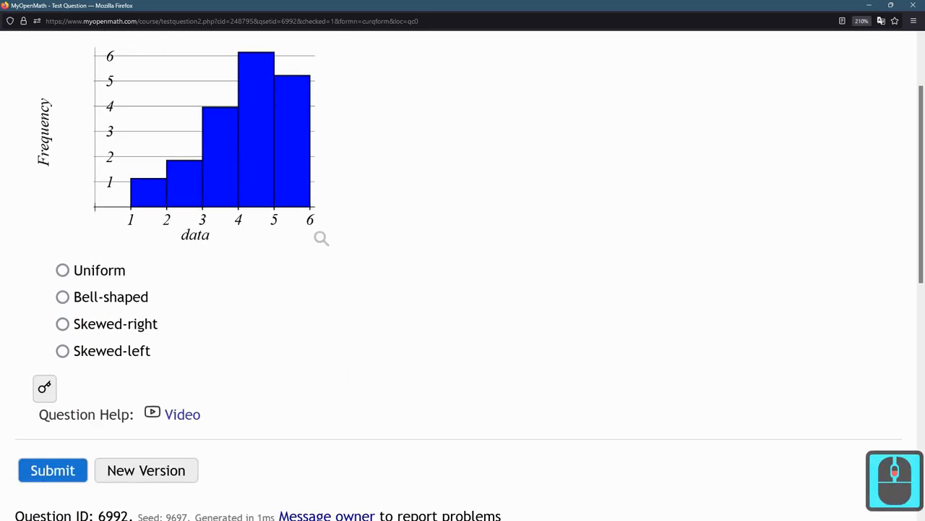
{"action": "left_click", "coordinate": [62, 351]}
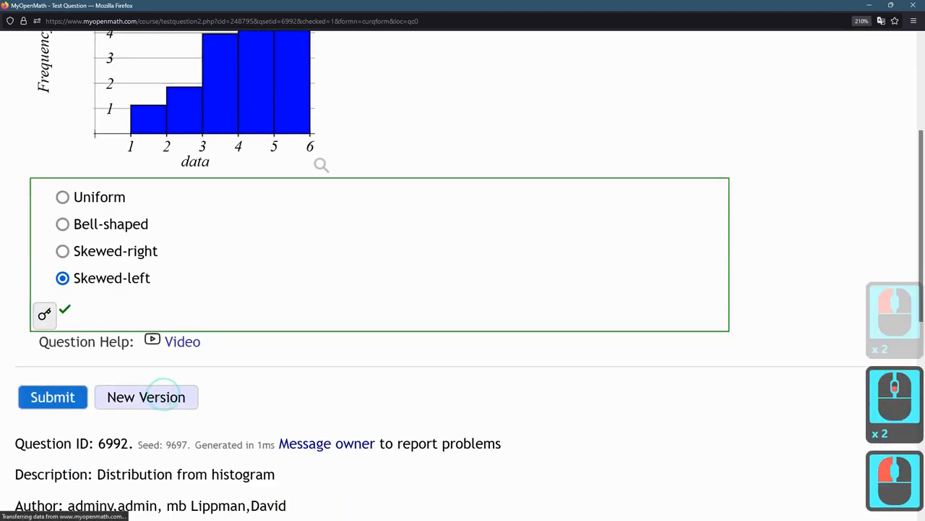
- Choose Skewed-right for the right-skewed histogram and submit it, marked correct
{"action": "left_click", "coordinate": [146, 396]}
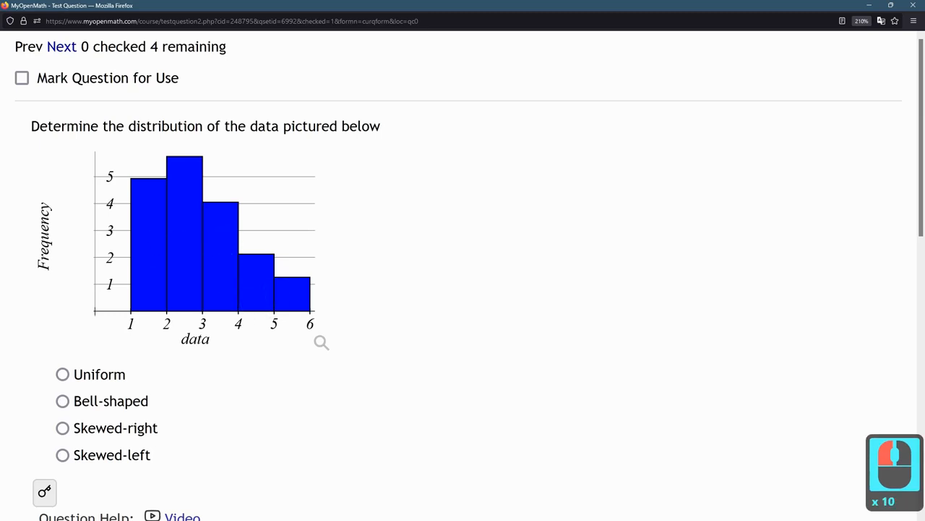
{"action": "left_click", "coordinate": [280, 298]}
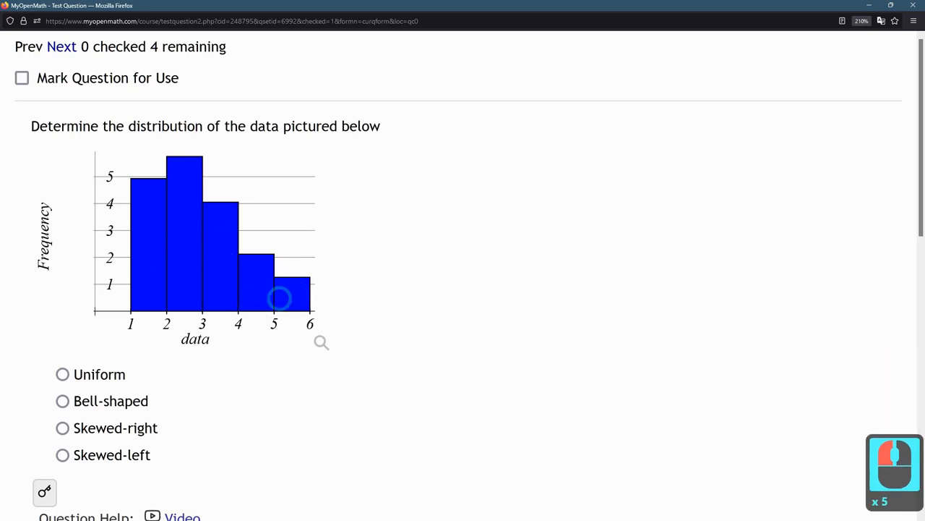
{"action": "left_click", "coordinate": [279, 298]}
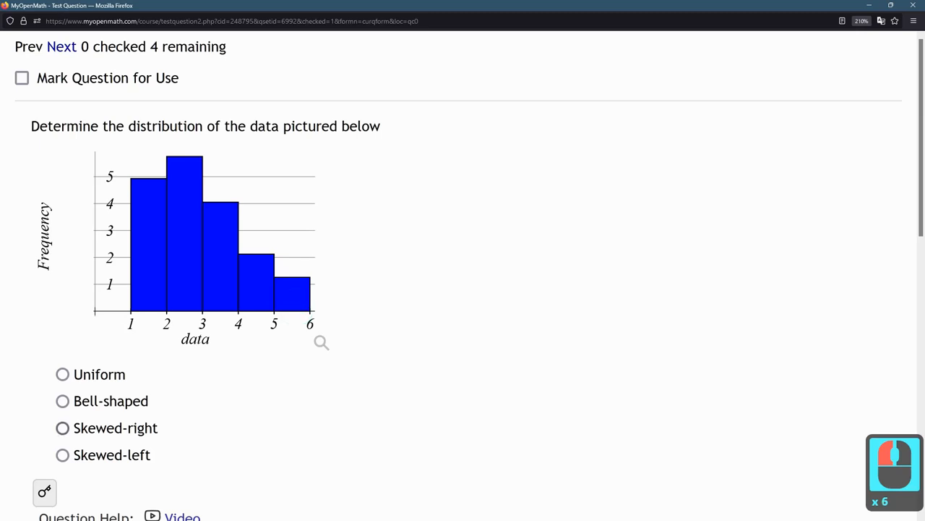
{"action": "left_click", "coordinate": [62, 427]}
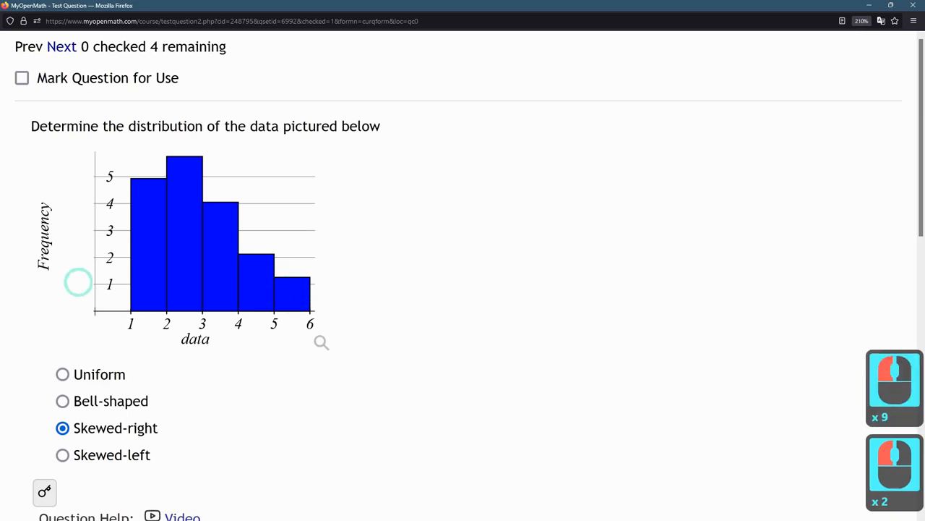
{"action": "scroll", "scroll_direction": "down", "scroll_amount": 3}
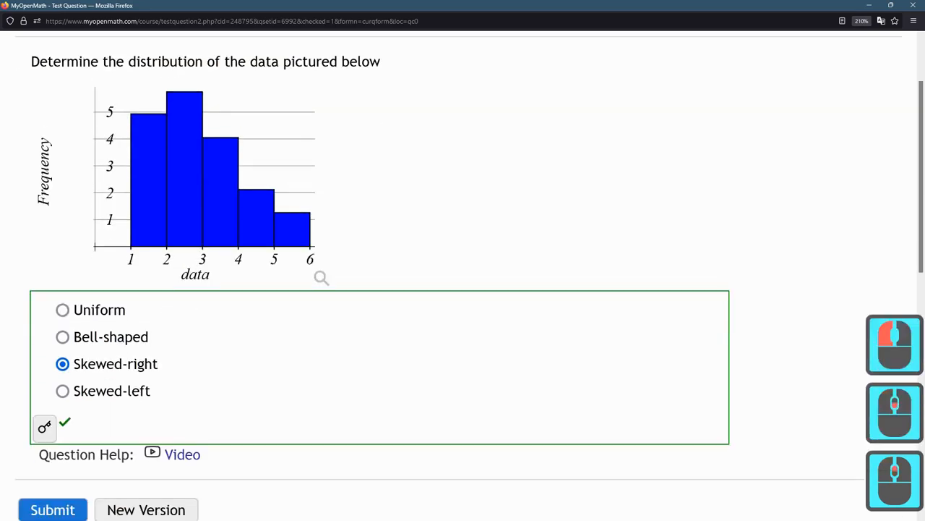
{"action": "scroll", "scroll_direction": "down", "scroll_amount": 3}
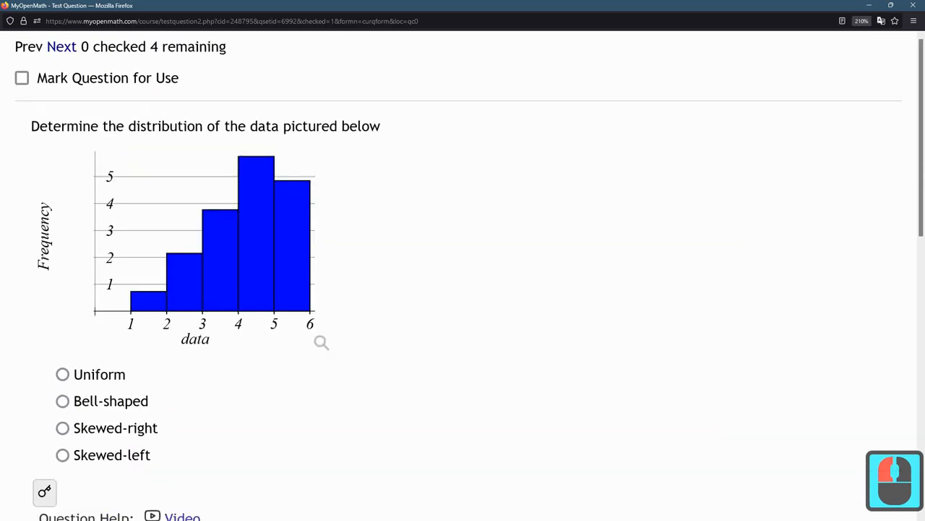
{"action": "scroll", "scroll_direction": "down", "scroll_amount": 3}
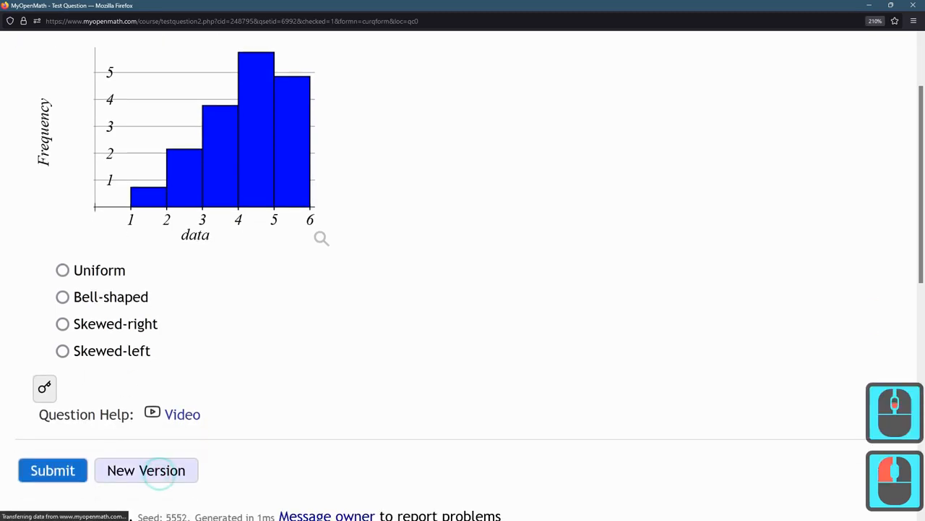
- Load a symmetric mound-shaped histogram version and answer it Bell-shaped
{"action": "left_click", "coordinate": [146, 470]}
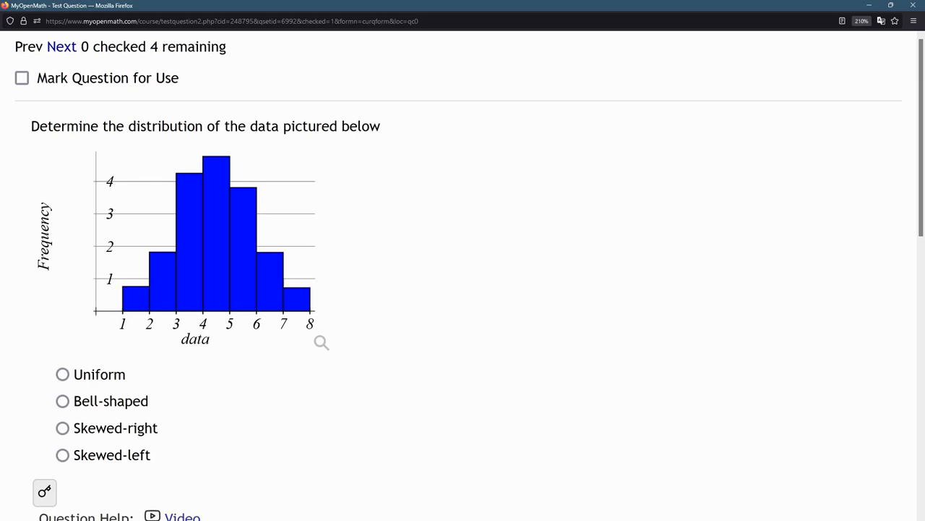
{"action": "left_click", "coordinate": [138, 294]}
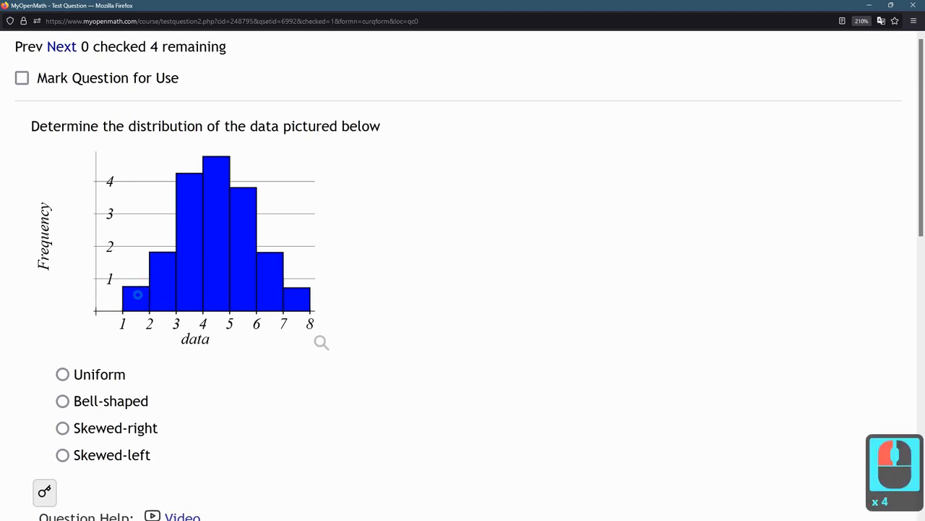
{"action": "left_click", "coordinate": [287, 288]}
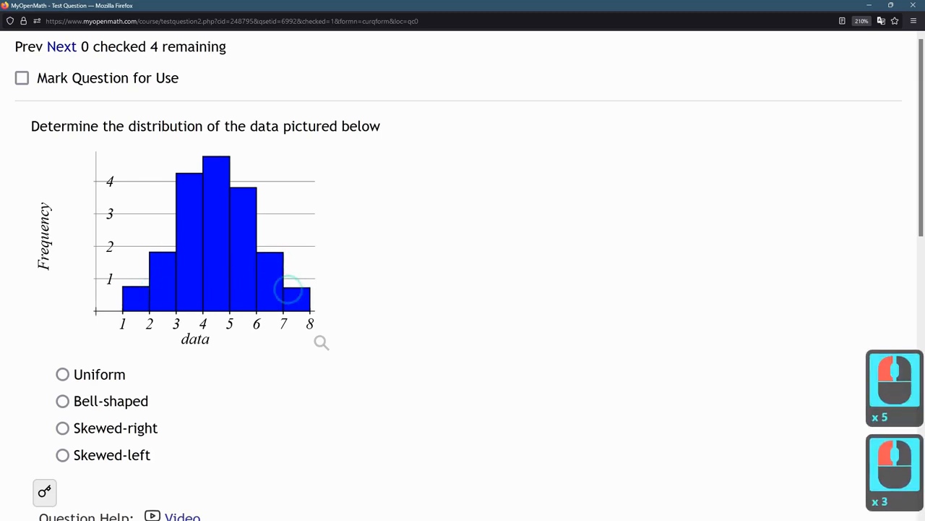
{"action": "left_click", "coordinate": [282, 293]}
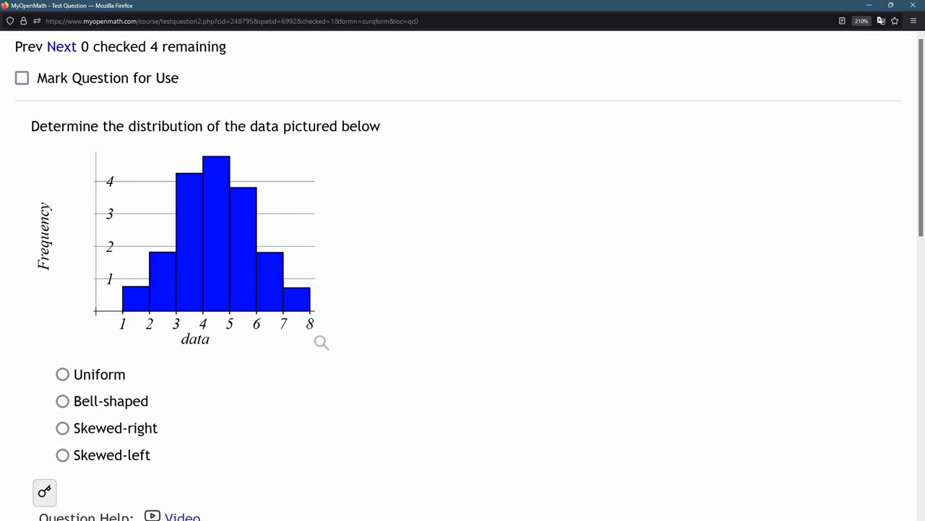
{"action": "left_click", "coordinate": [207, 177]}
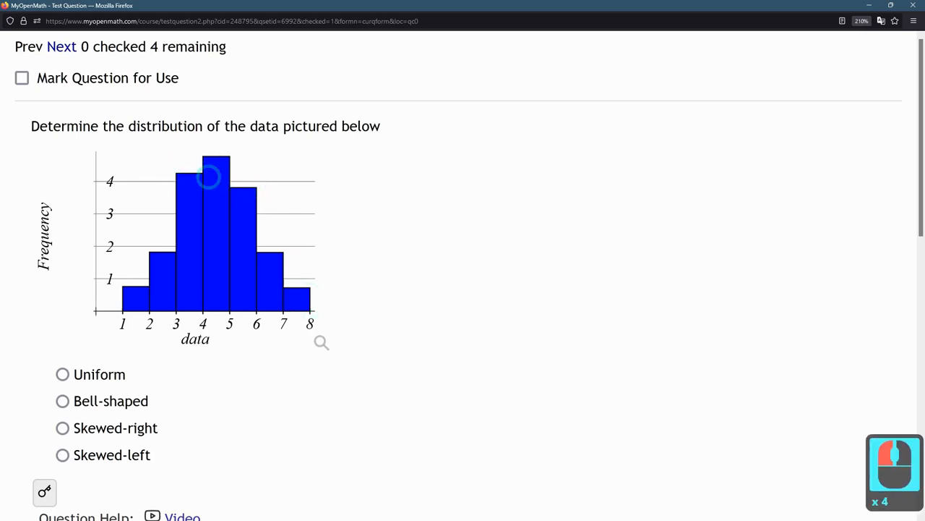
{"action": "left_click", "coordinate": [208, 177]}
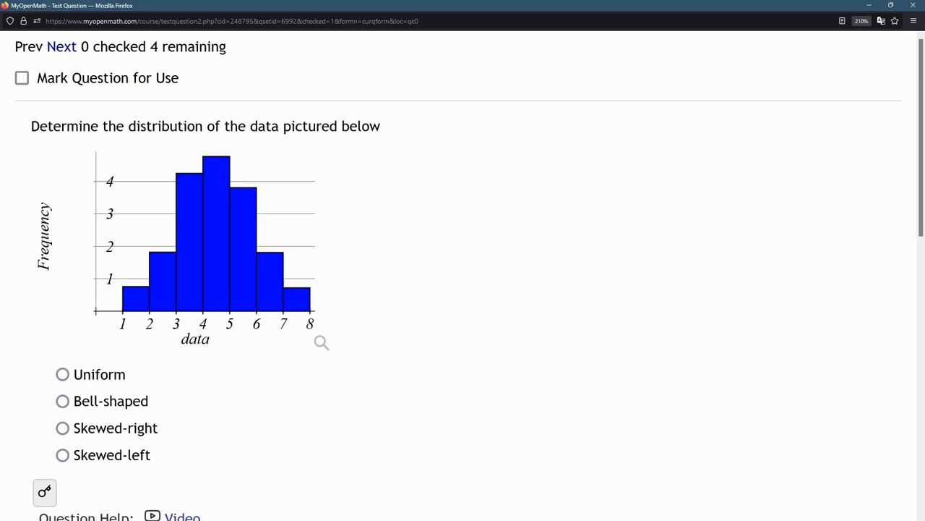
{"action": "left_click", "coordinate": [62, 401]}
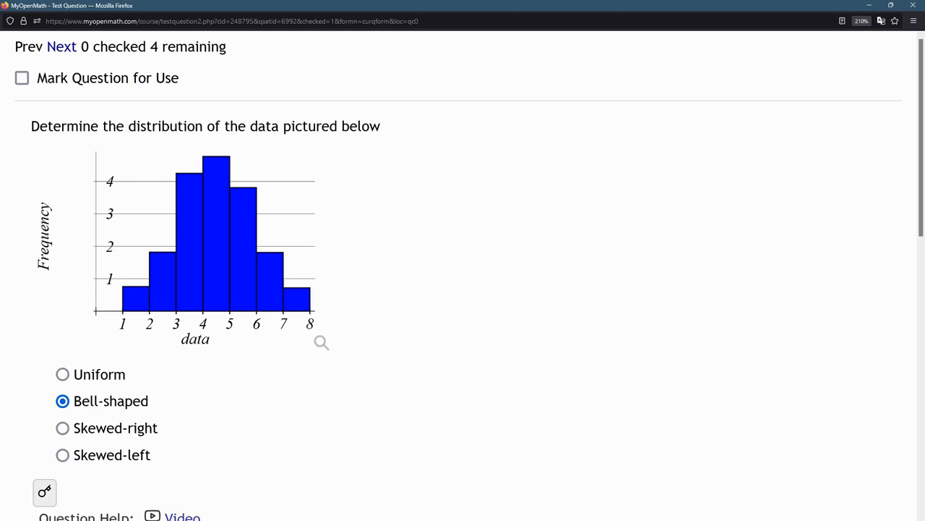
{"action": "scroll", "scroll_direction": "down", "scroll_amount": 3}
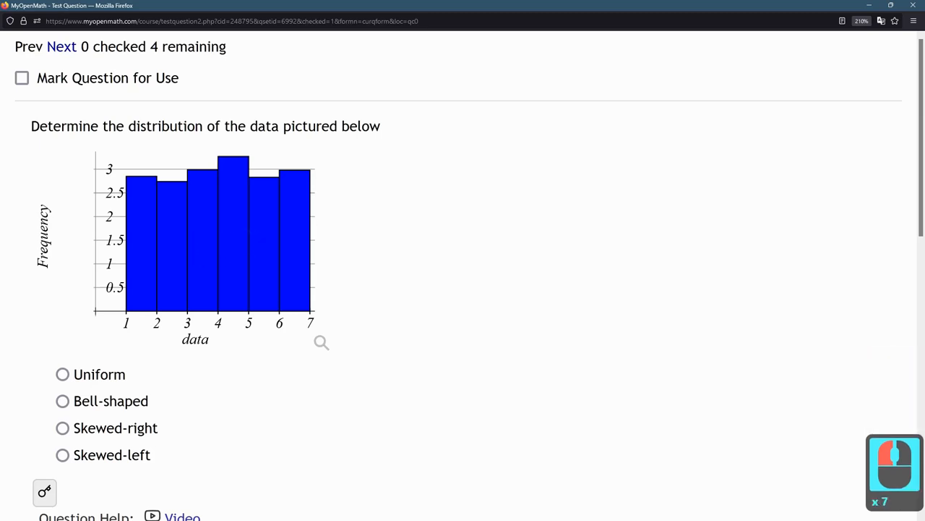
- Load a roughly flat histogram version and choose Uniform as its distribution
{"action": "left_click", "coordinate": [144, 245]}
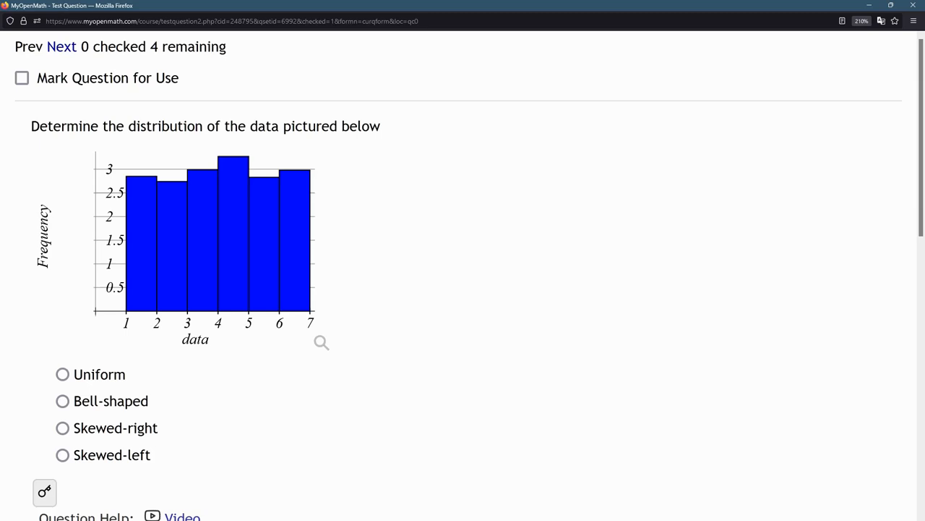
{"action": "left_click", "coordinate": [62, 374]}
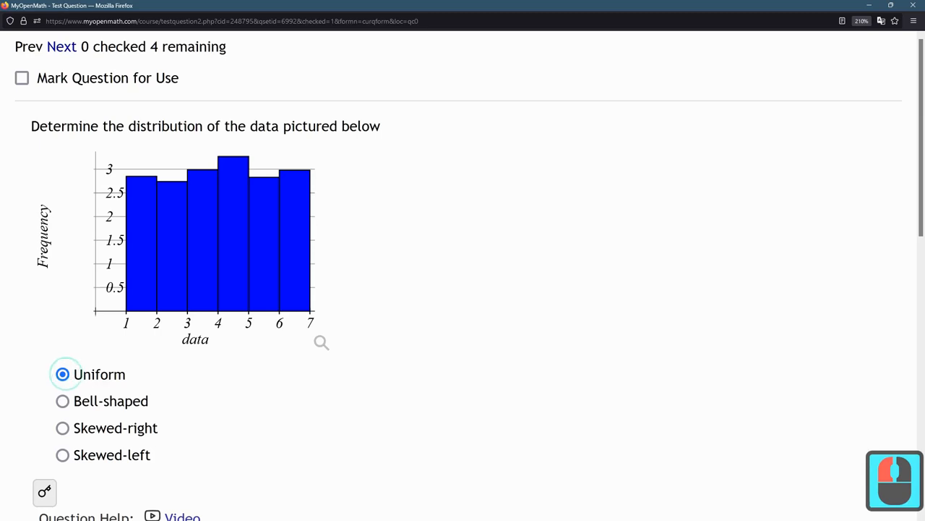